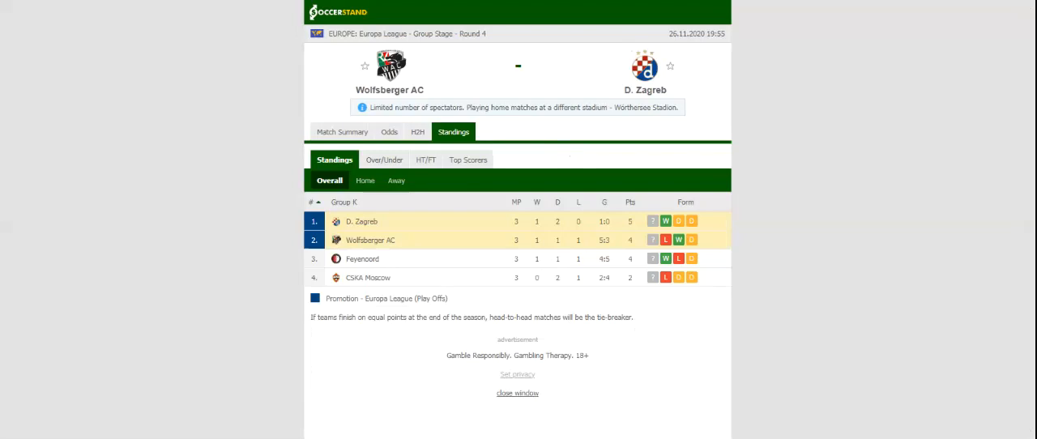
pyautogui.moveTo(420, 146)
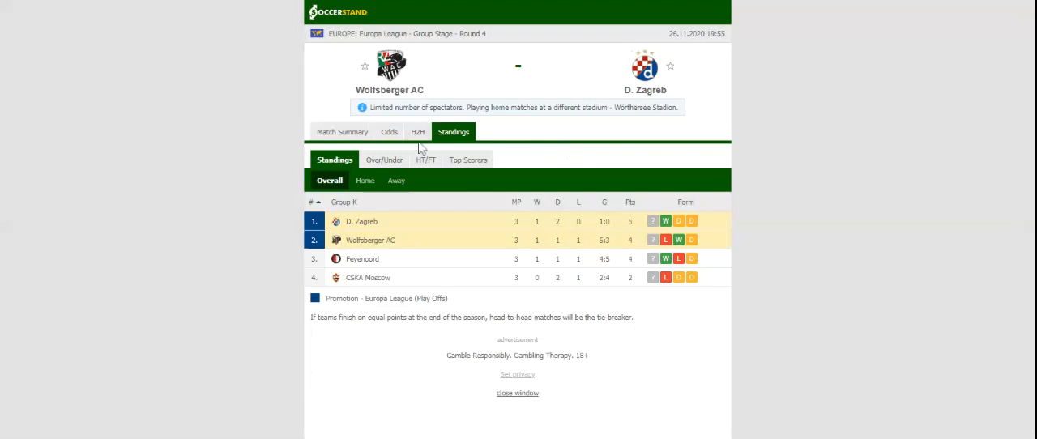
pyautogui.moveTo(418, 133)
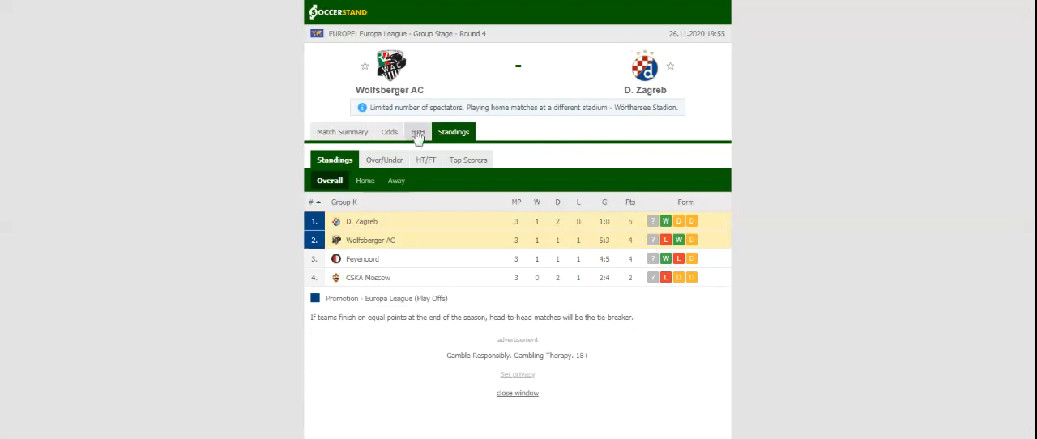
# Switch the Wolfsberger AC vs D. Zagreb match page from standings to the H2H tab
pyautogui.click(416, 131)
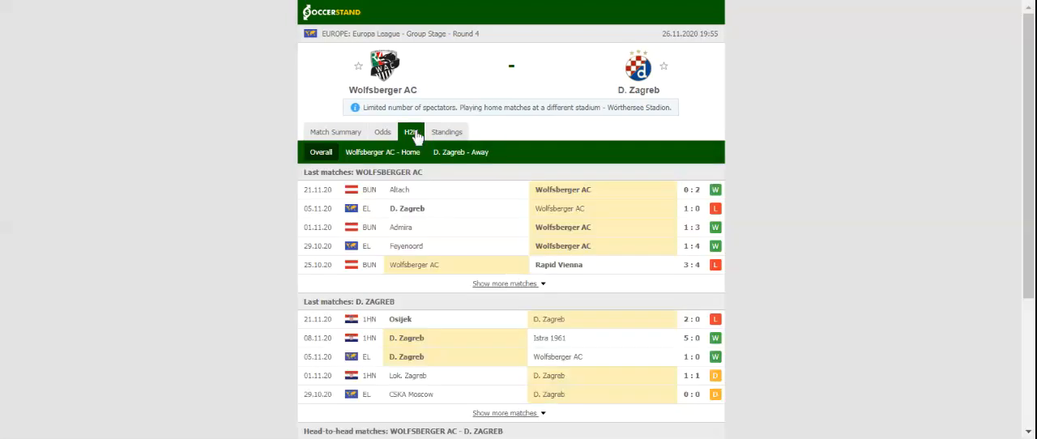